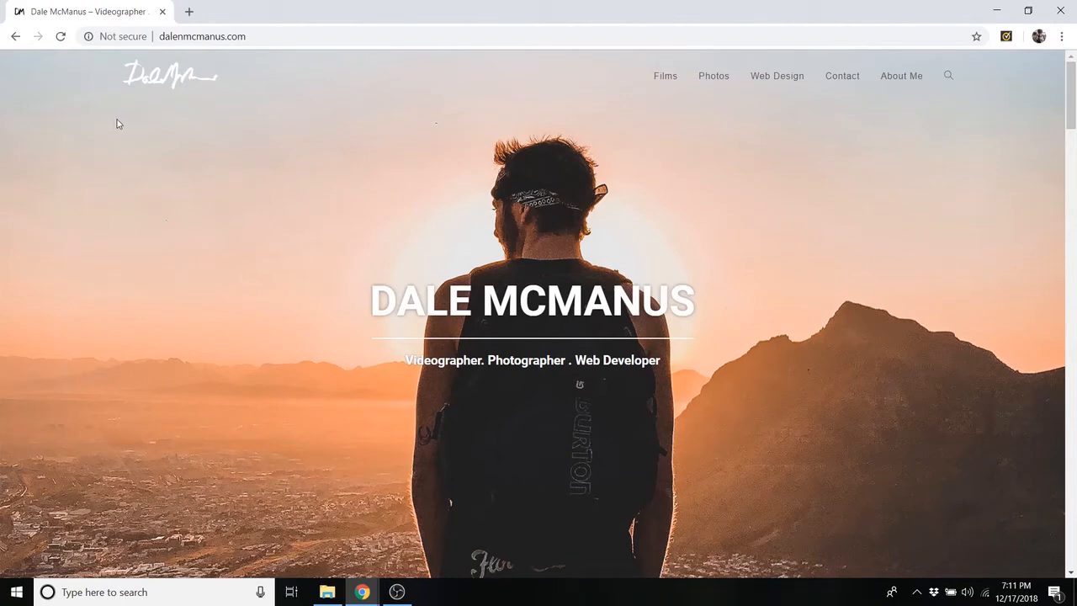
pyautogui.scroll(-3)
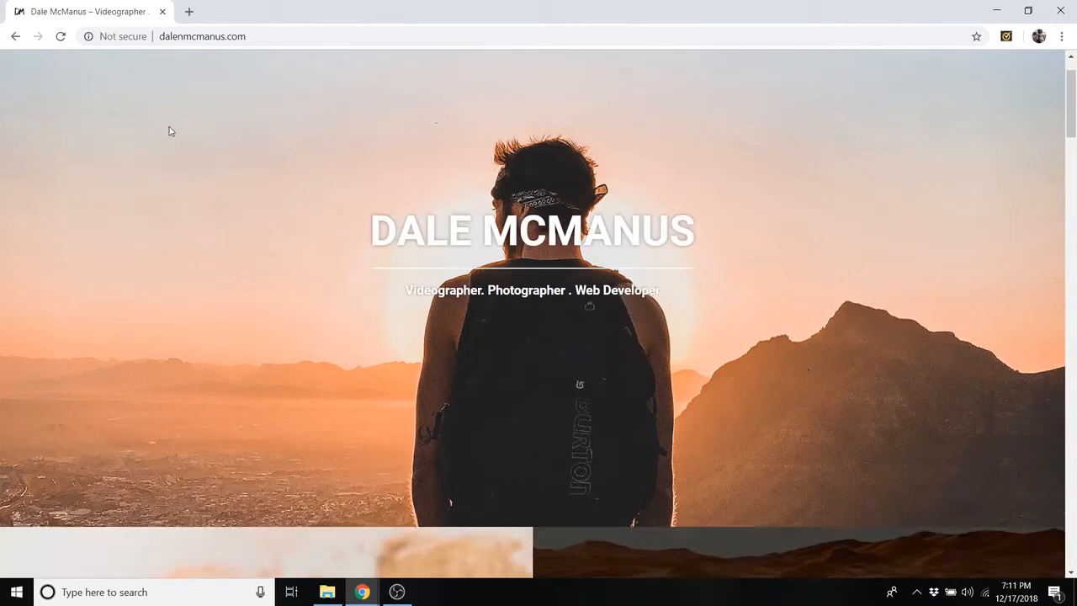
pyautogui.scroll(-3)
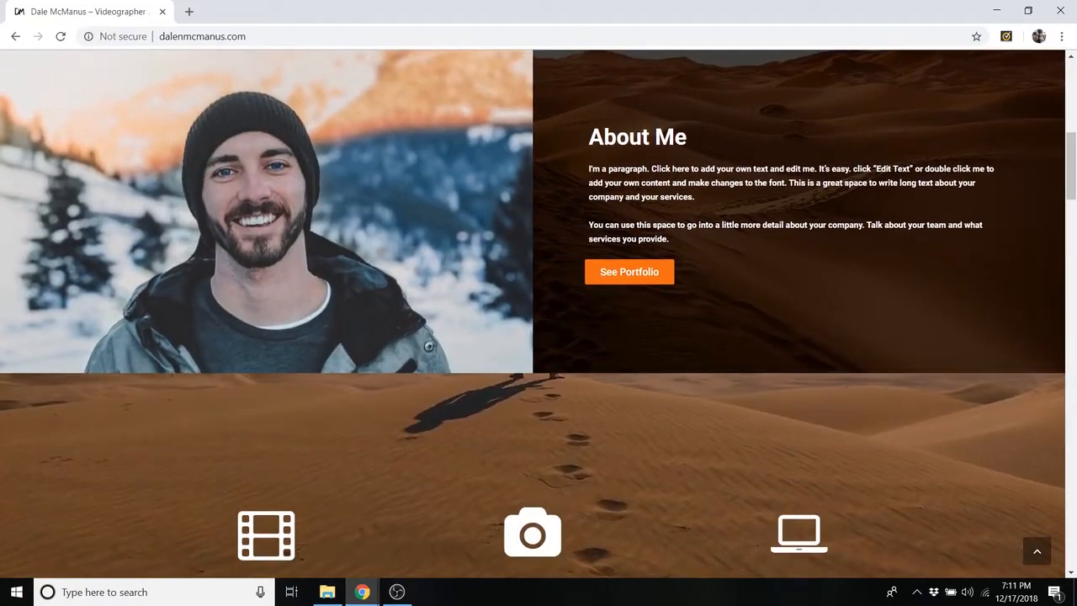
pyautogui.scroll(-3)
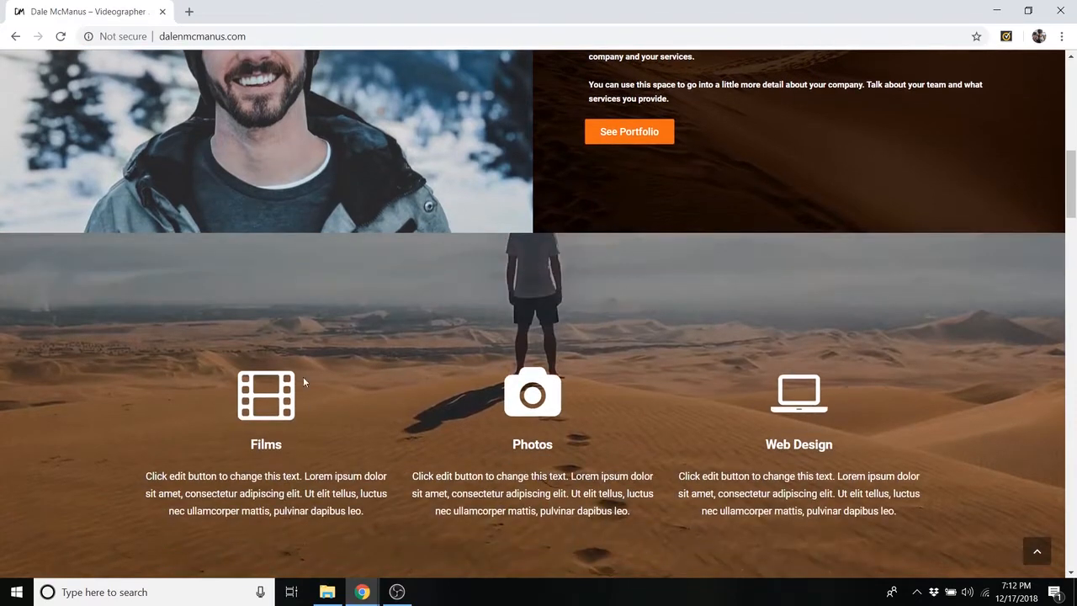
pyautogui.moveTo(798, 393)
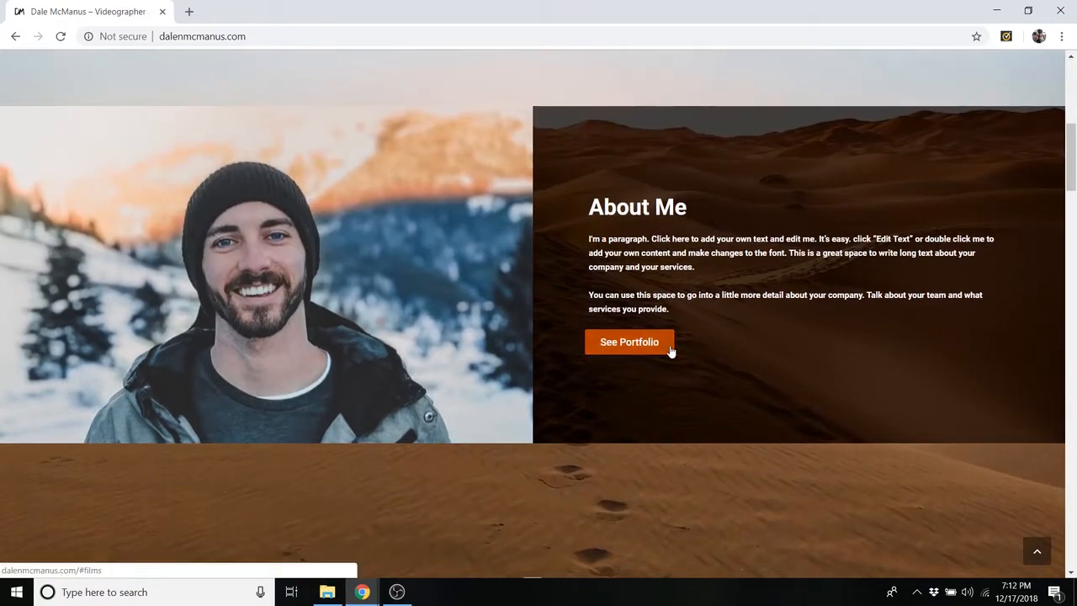
pyautogui.moveTo(677, 345)
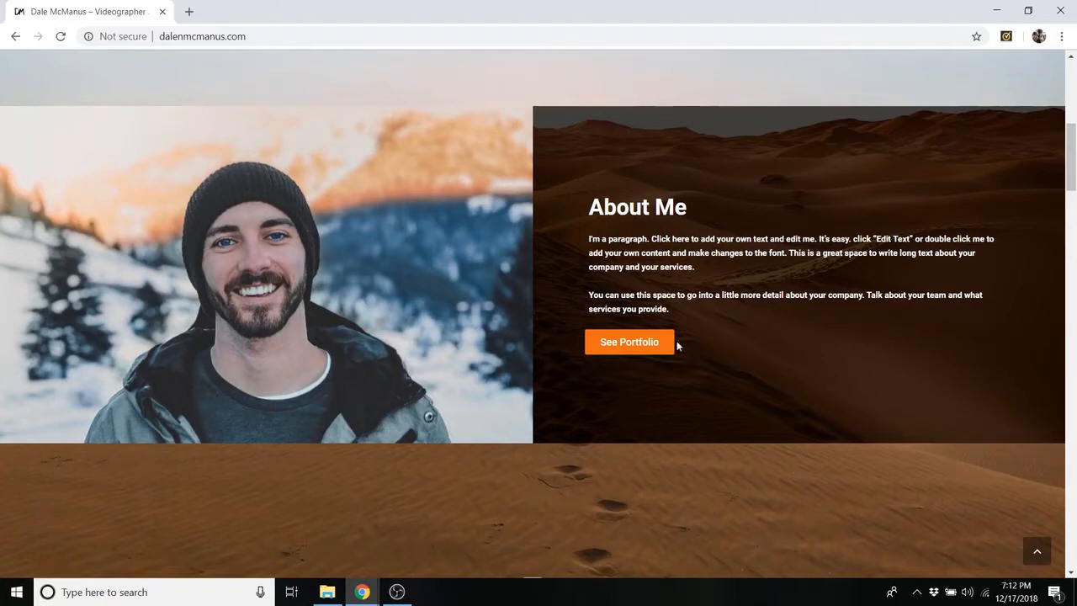
pyautogui.scroll(-3)
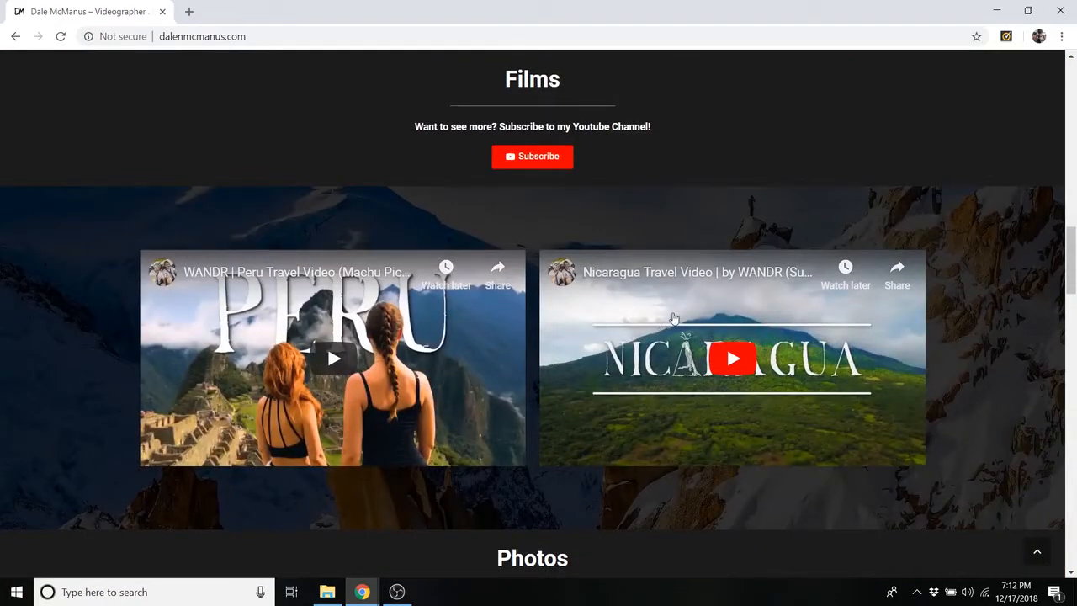
pyautogui.scroll(3)
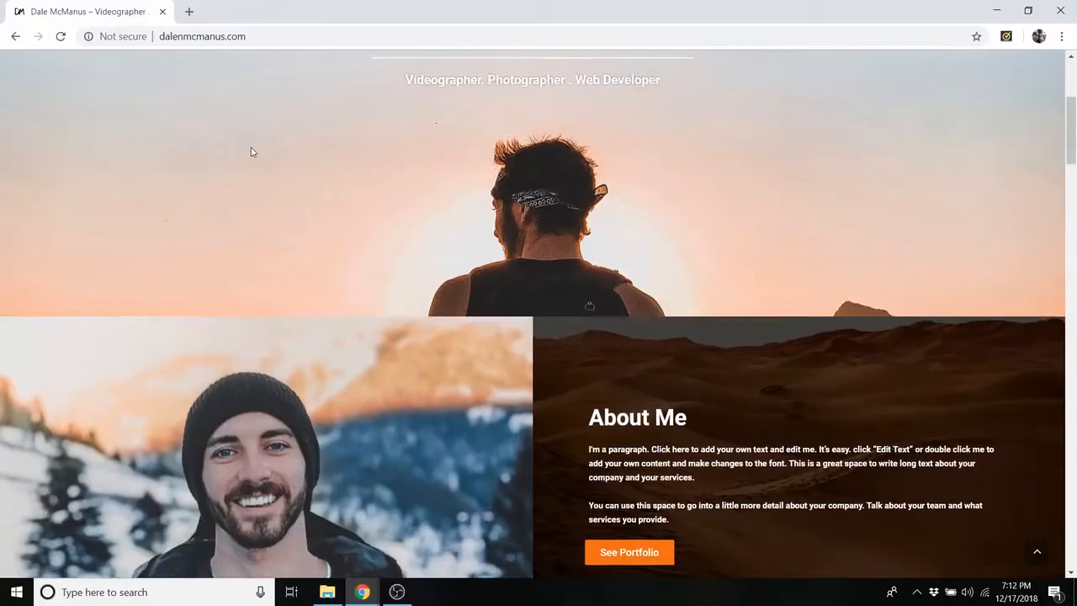
pyautogui.scroll(-3)
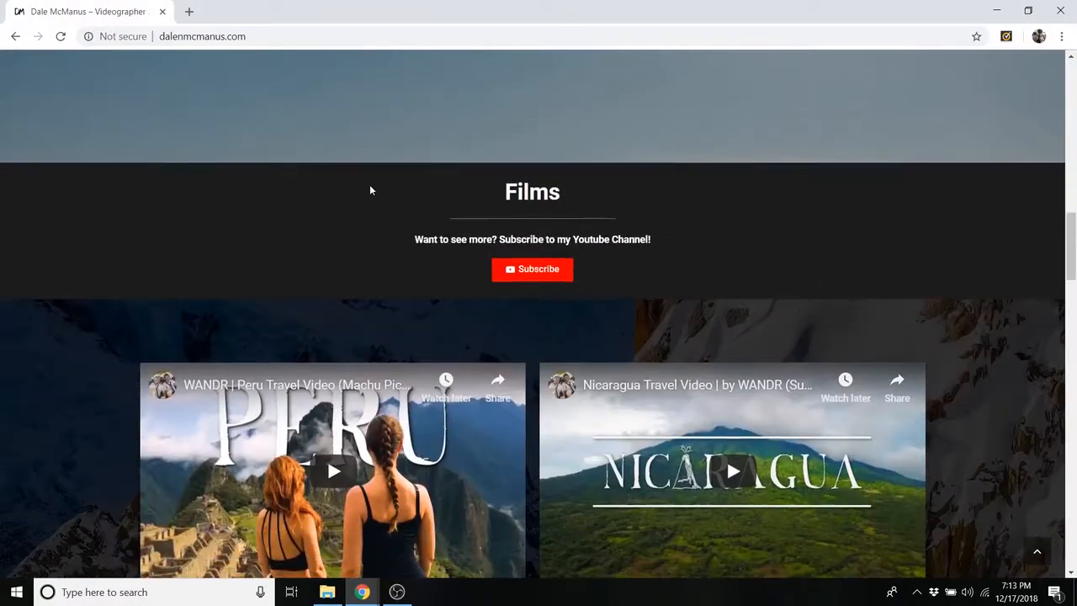
pyautogui.scroll(-3)
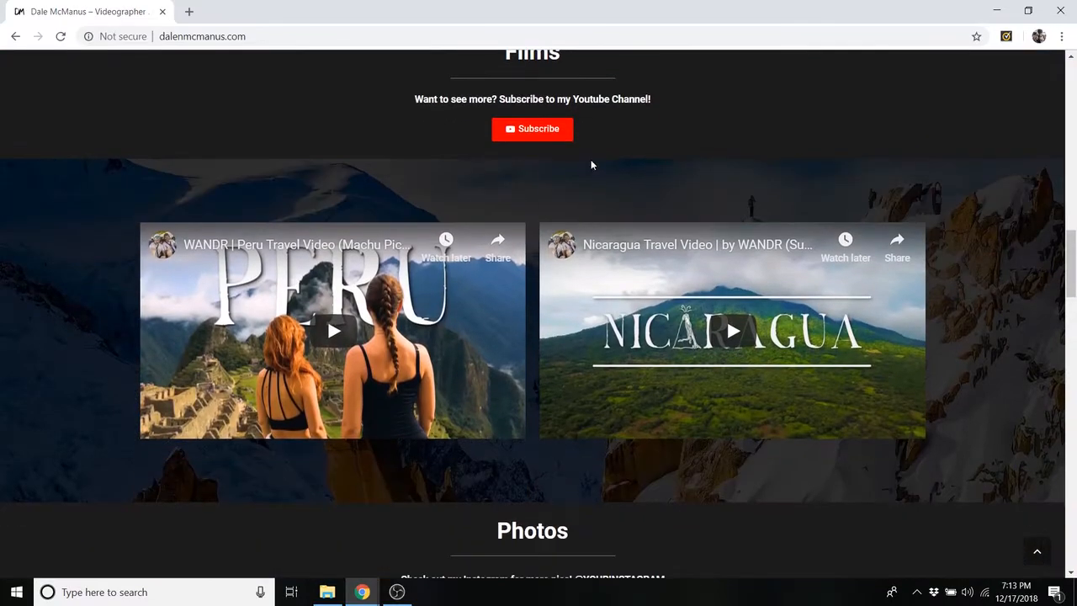
pyautogui.scroll(-3)
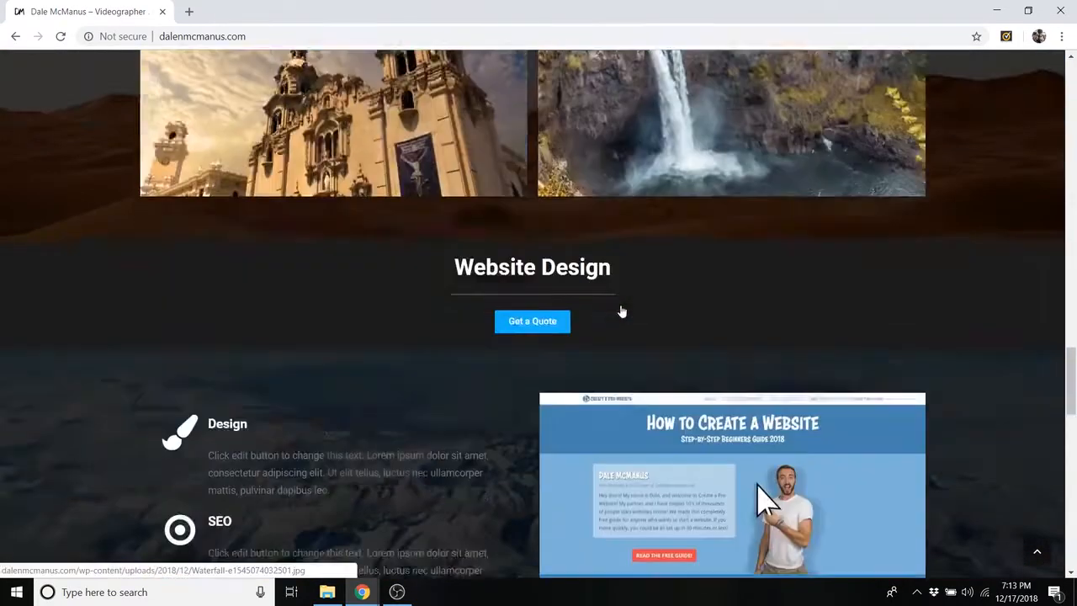
pyautogui.scroll(-3)
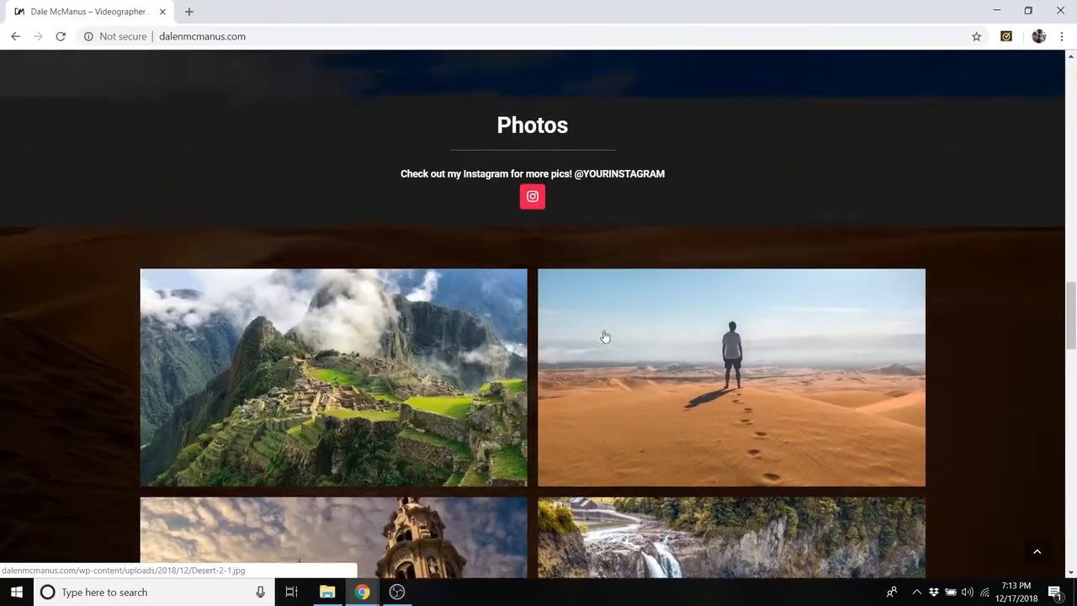
pyautogui.scroll(-3)
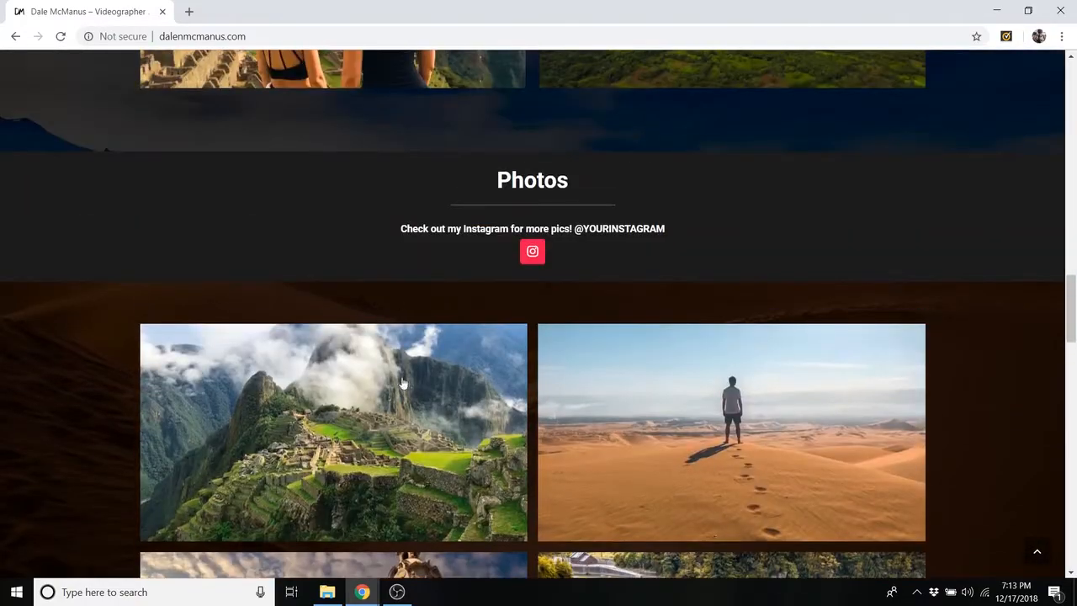
pyautogui.scroll(-3)
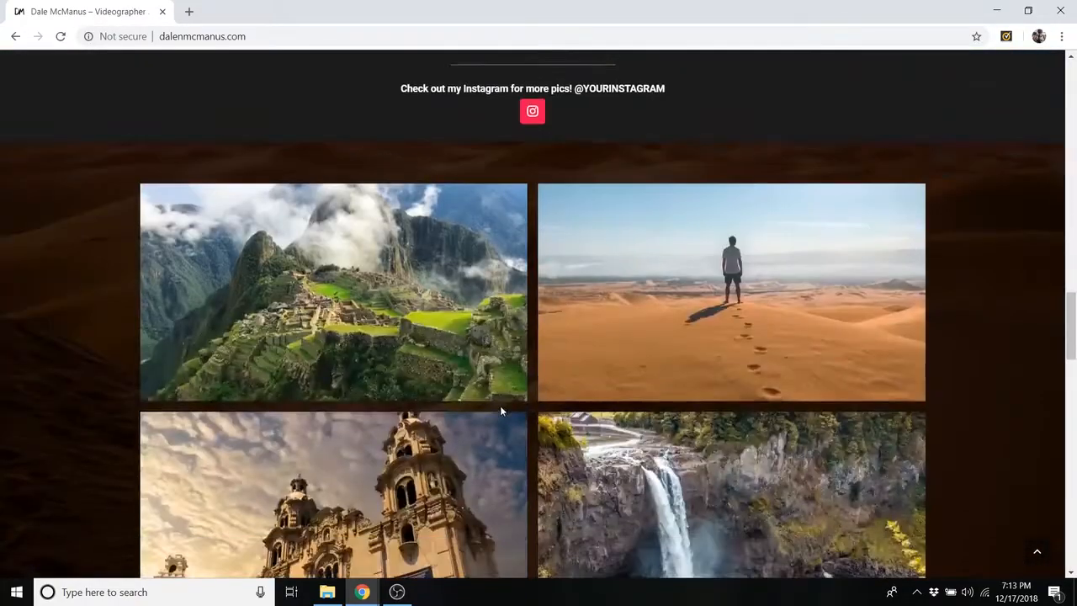
pyautogui.scroll(3)
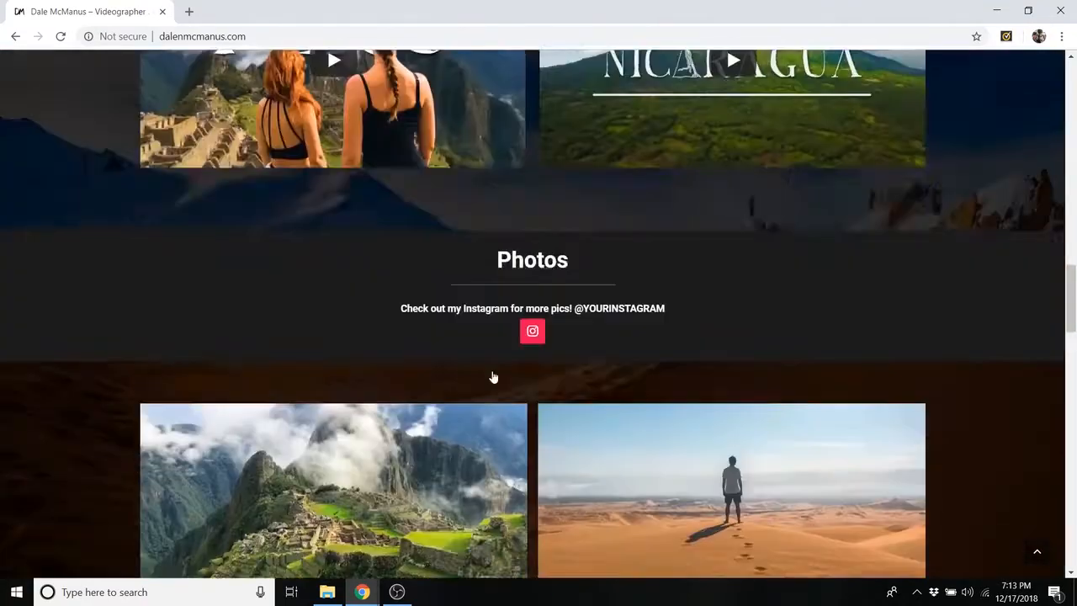
pyautogui.scroll(3)
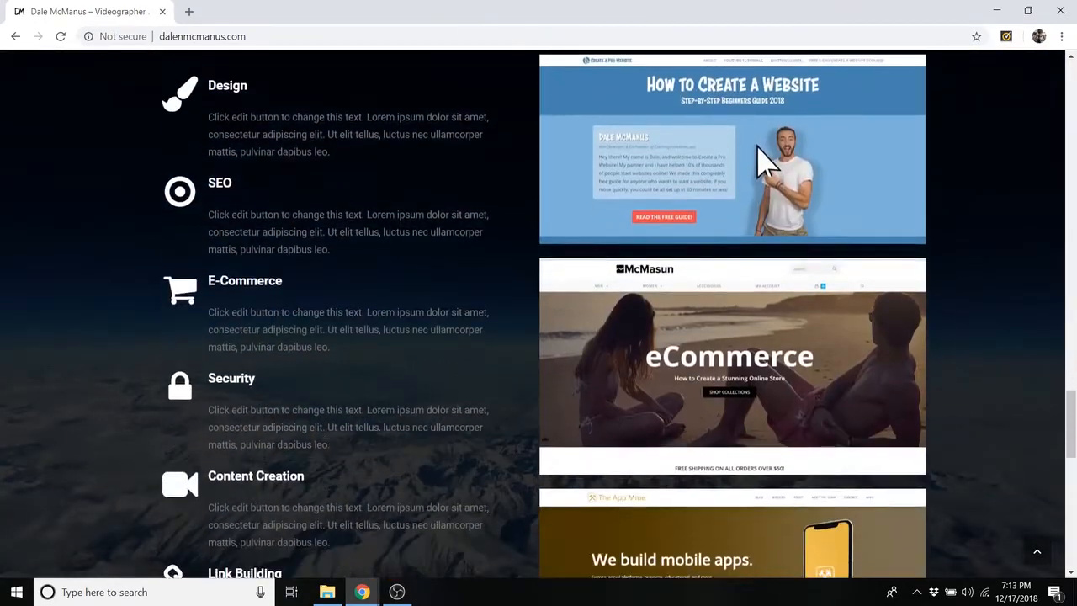
pyautogui.scroll(-3)
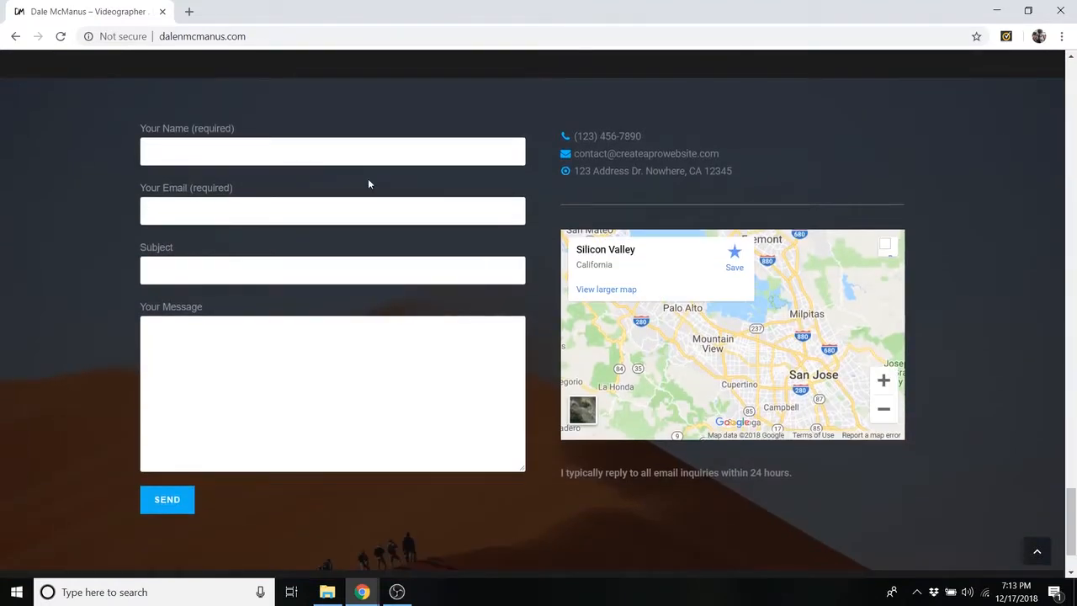
pyautogui.click(333, 210)
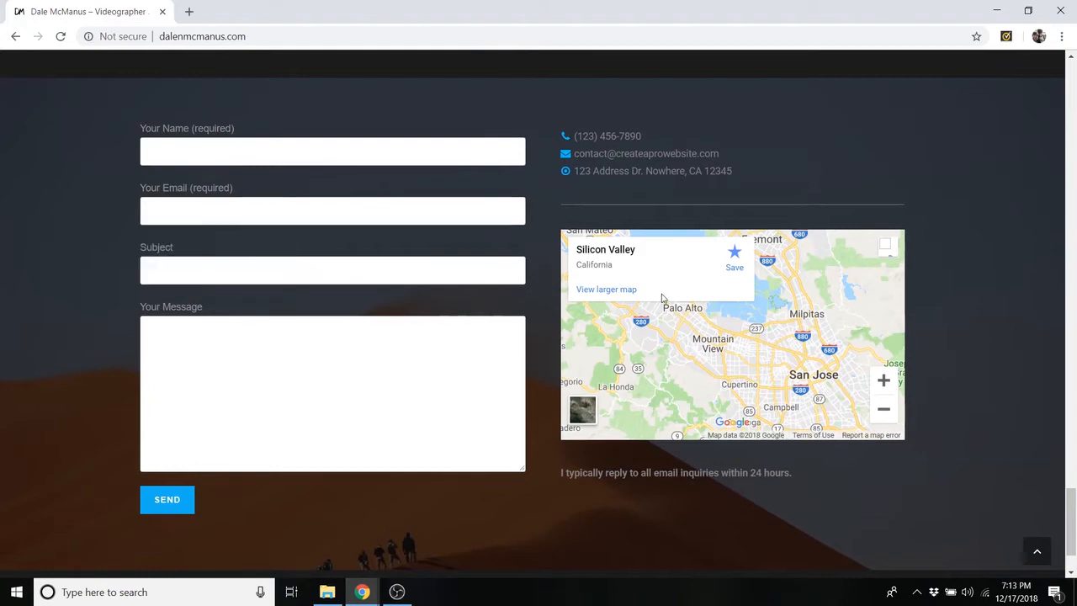
pyautogui.scroll(-3)
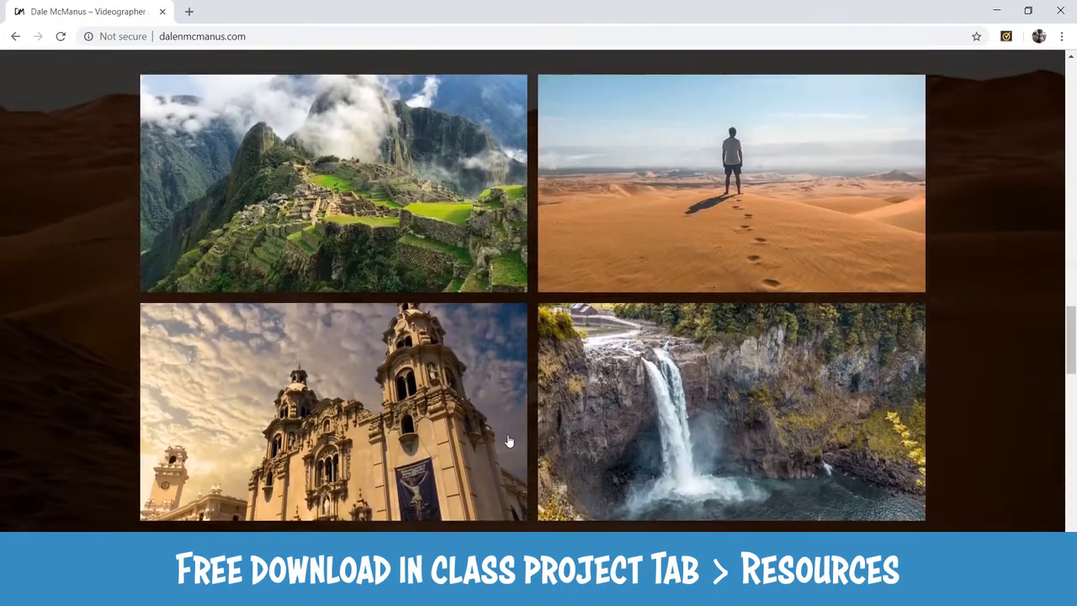
pyautogui.scroll(3)
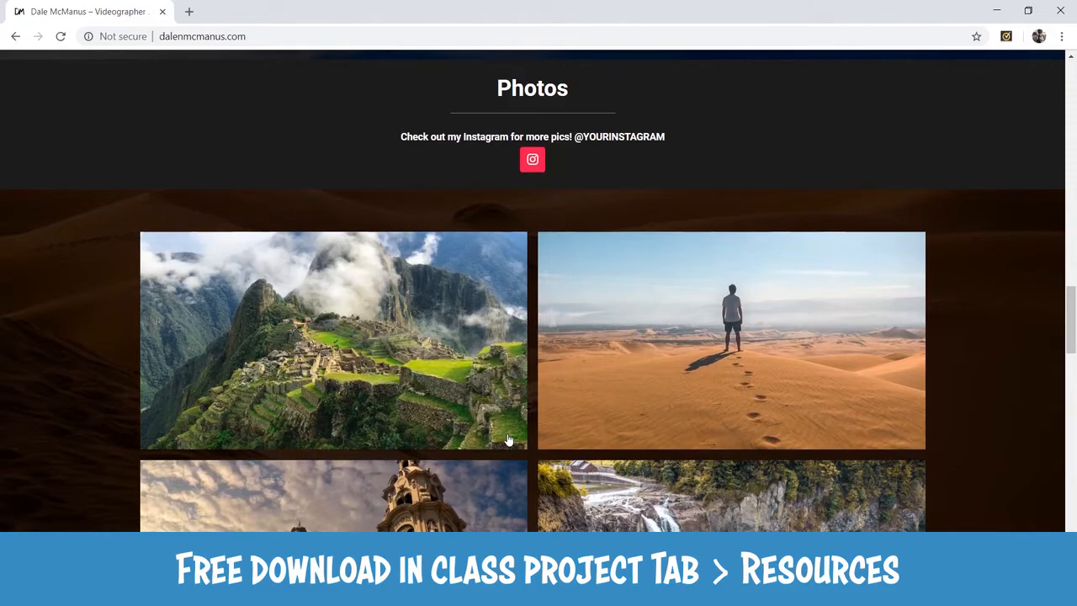
pyautogui.scroll(3)
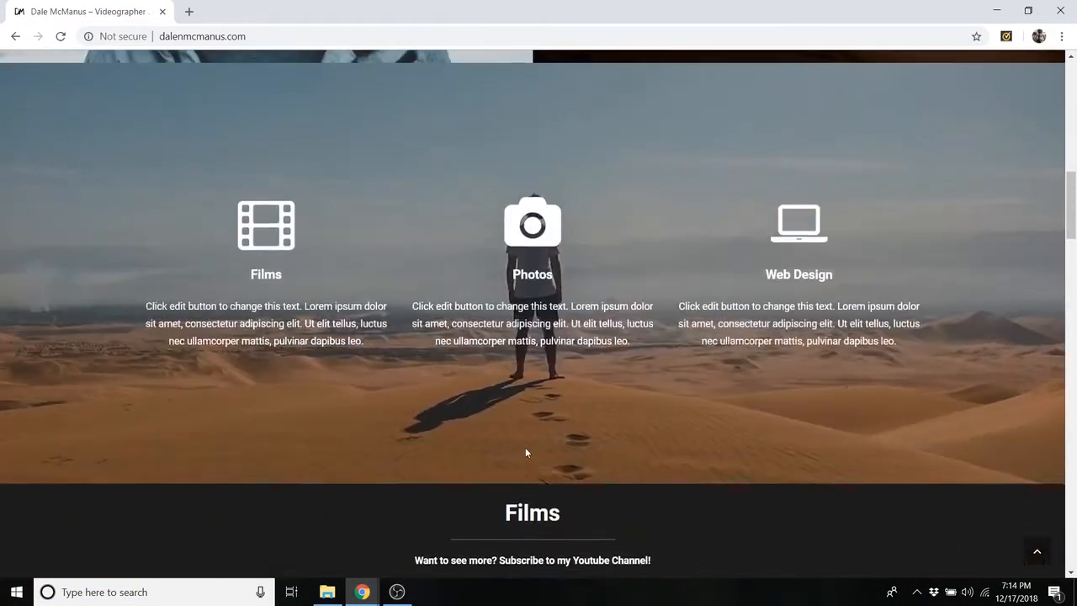
pyautogui.scroll(3)
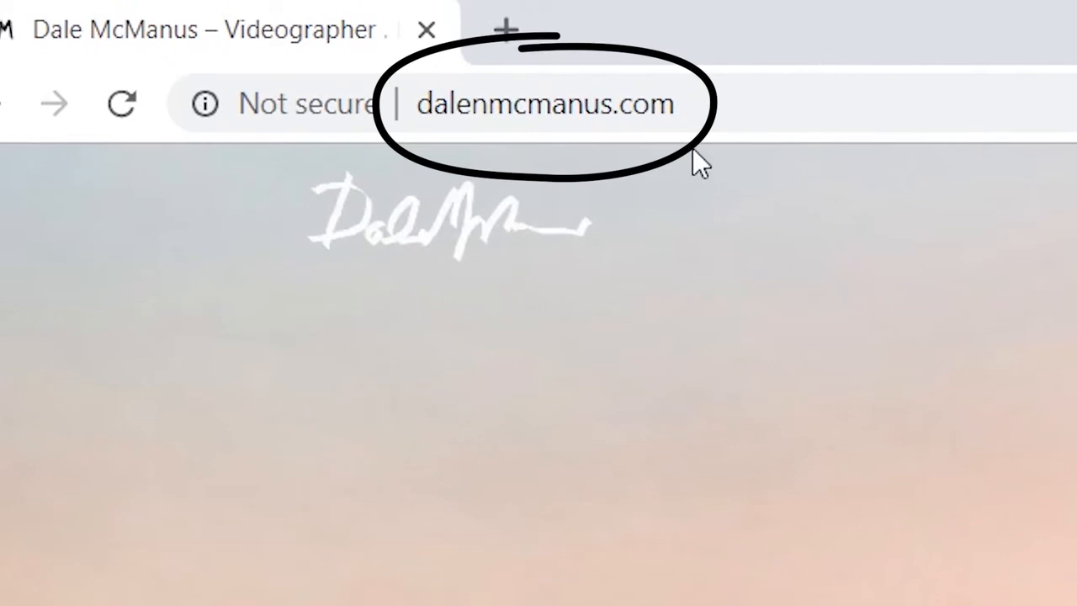
pyautogui.moveTo(734, 397)
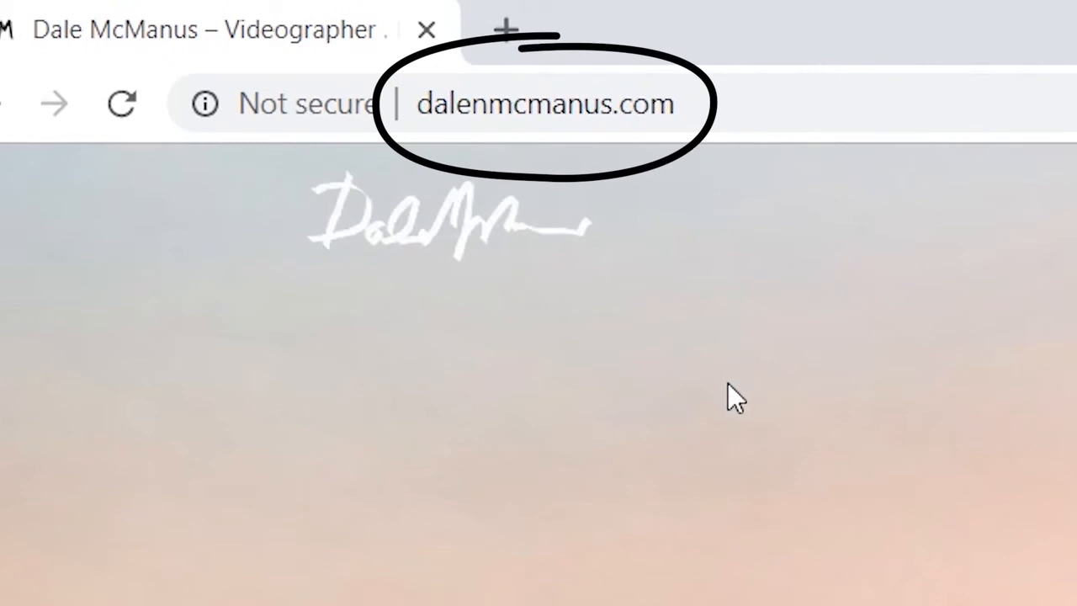